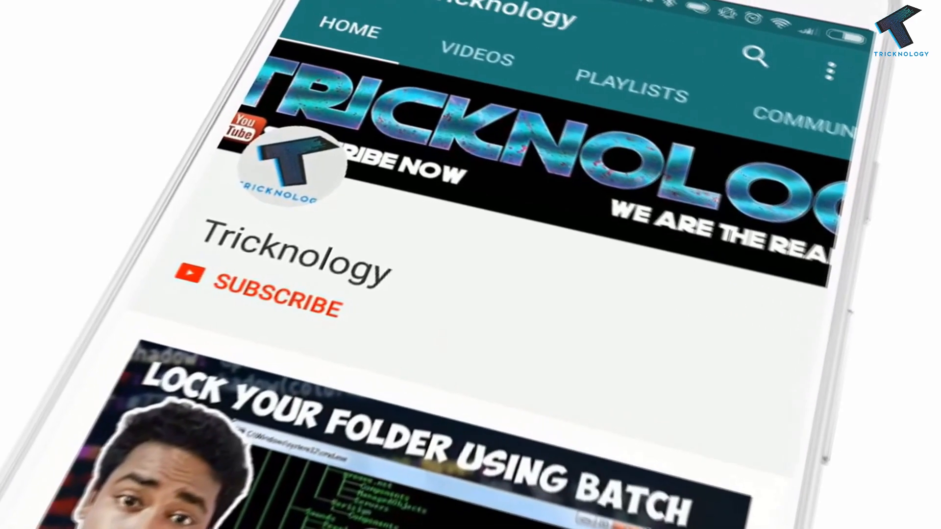
# Step: Subscribe to the Tricknology channel with the red SUBSCRIBE button
pyautogui.click(275, 299)
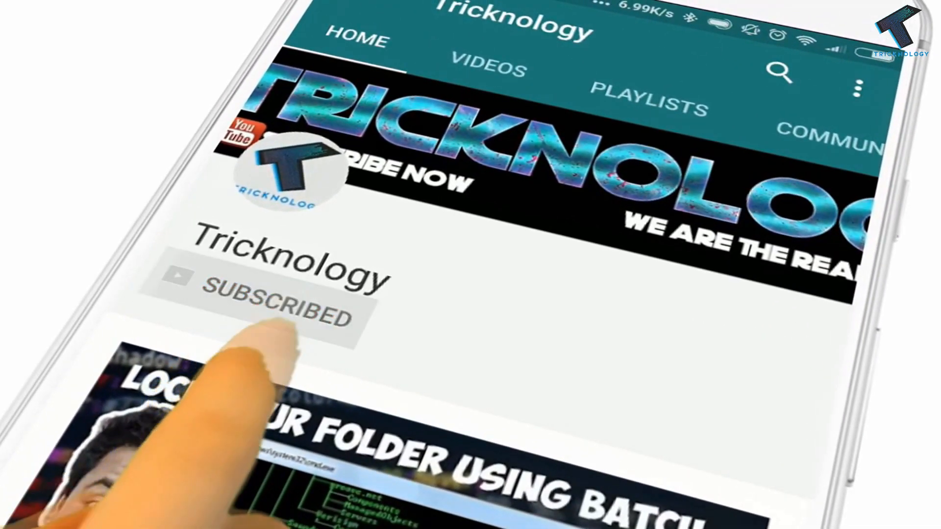
pyautogui.click(273, 309)
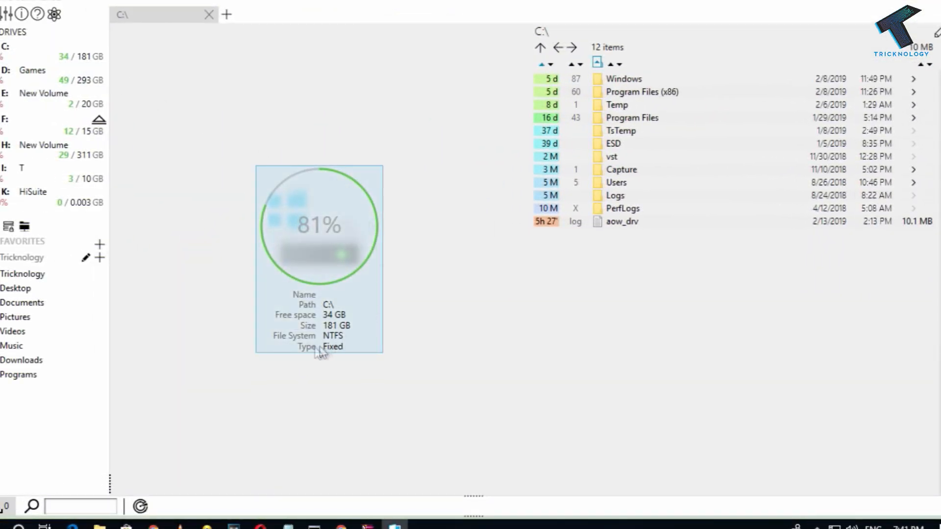
pyautogui.moveTo(246, 162)
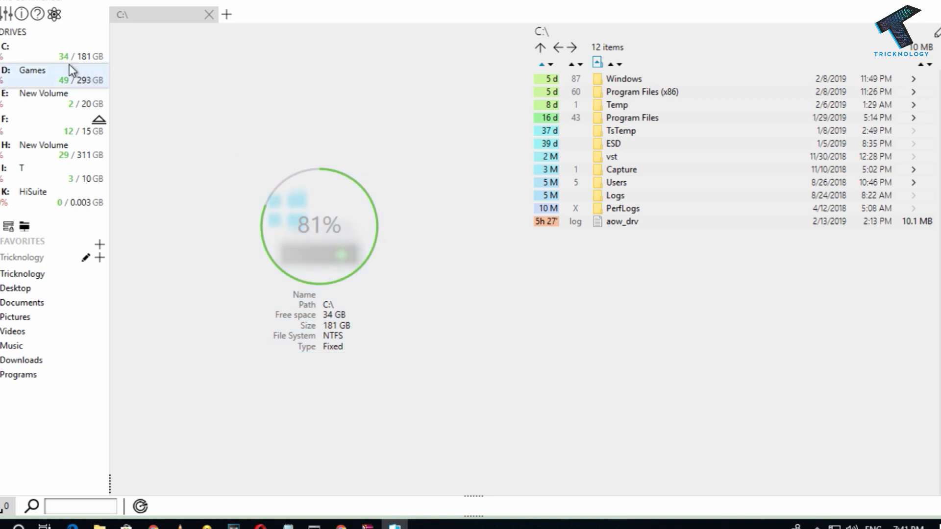
pyautogui.moveTo(41, 258)
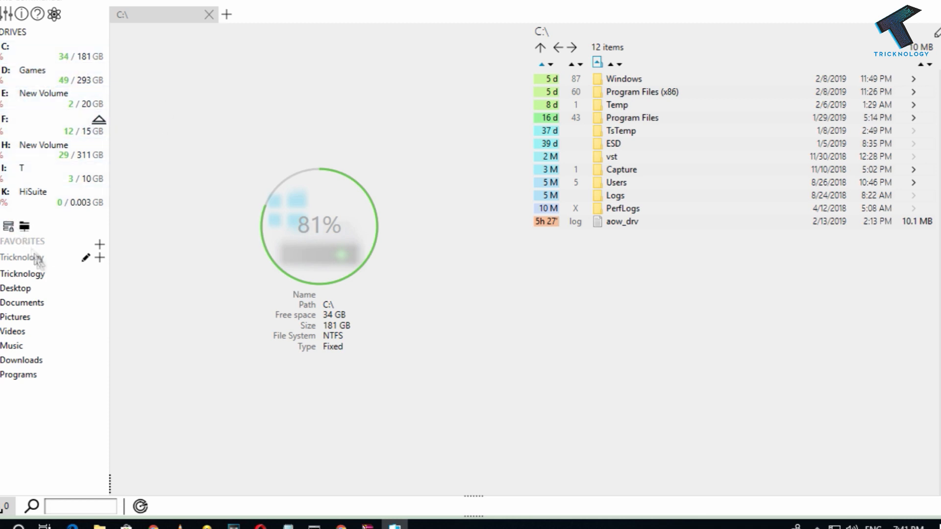
# Step: Browse into the Tricknology user's Desktop and Documents folders from Favorites
pyautogui.click(423, 156)
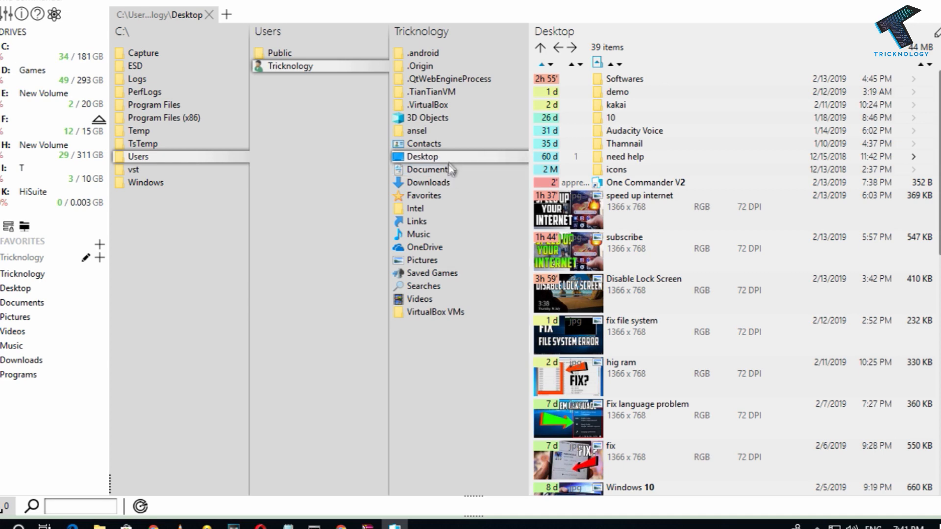
pyautogui.click(428, 169)
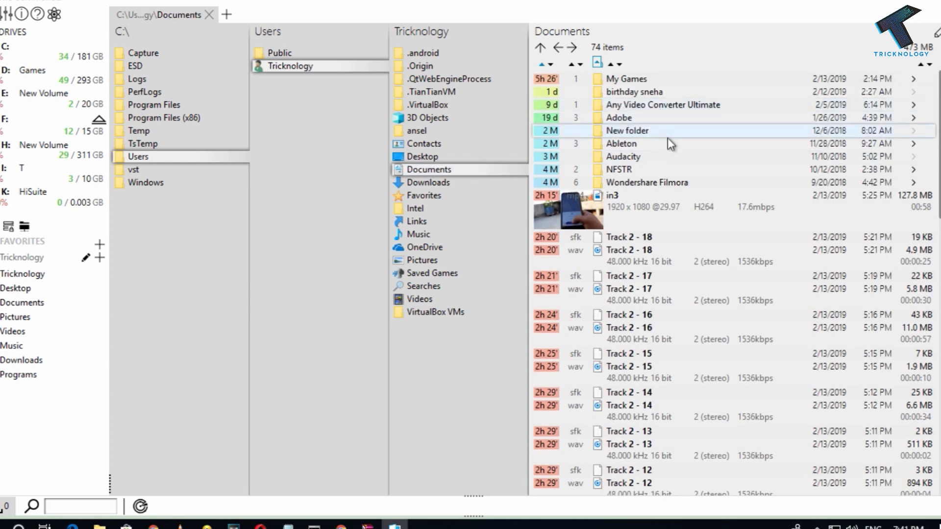
pyautogui.scroll(-3)
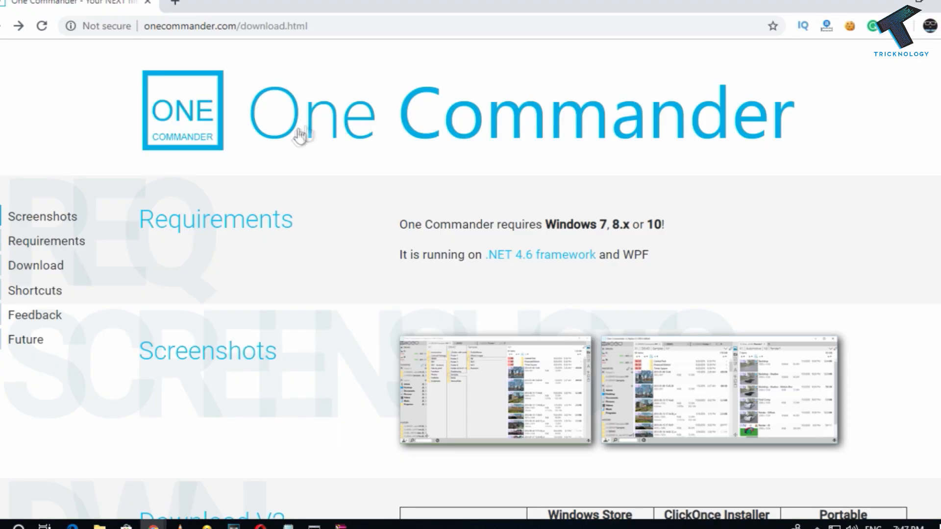
pyautogui.moveTo(222, 30)
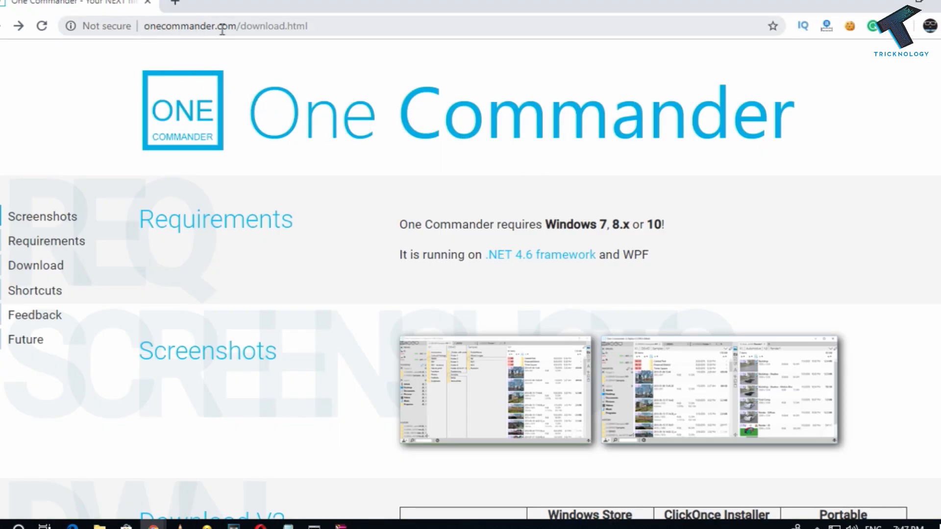
# Step: Scroll onecommander.com to the Download V2 table and choose the Windows Store version
pyautogui.scroll(-3)
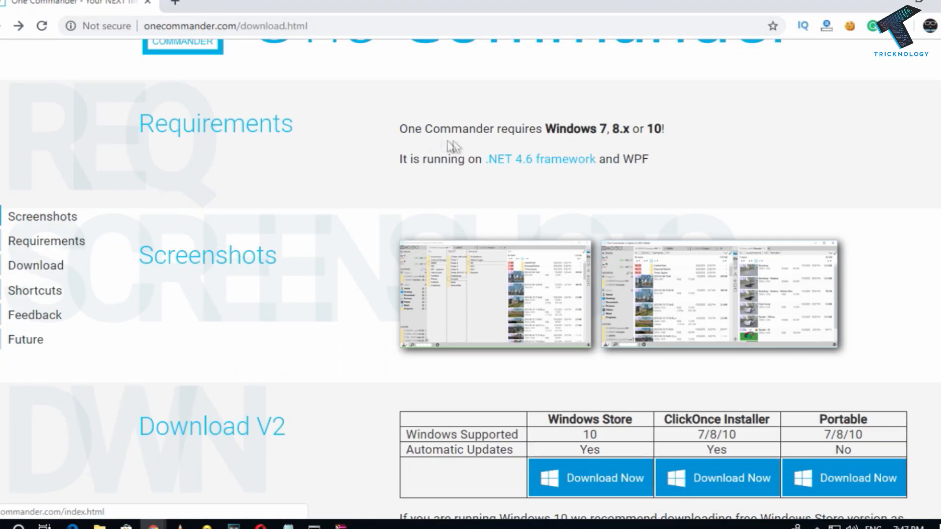
pyautogui.moveTo(533, 171)
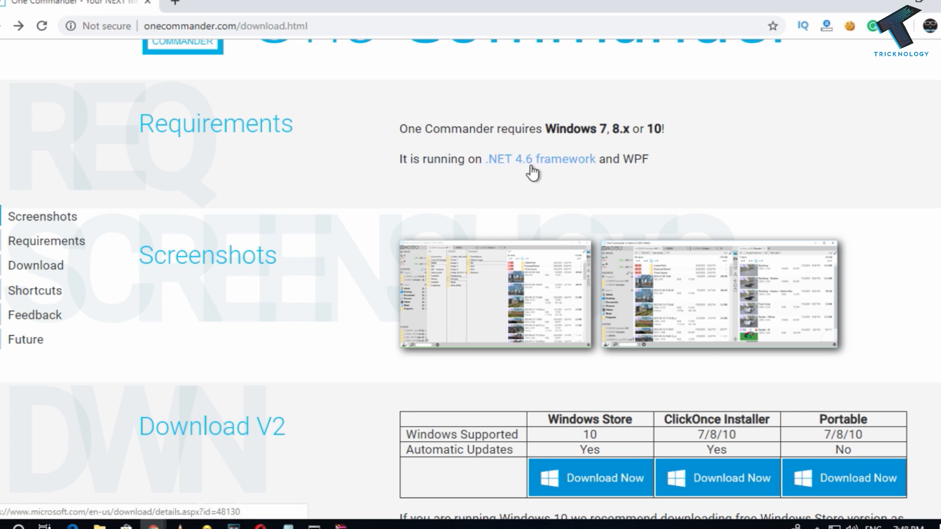
pyautogui.moveTo(550, 169)
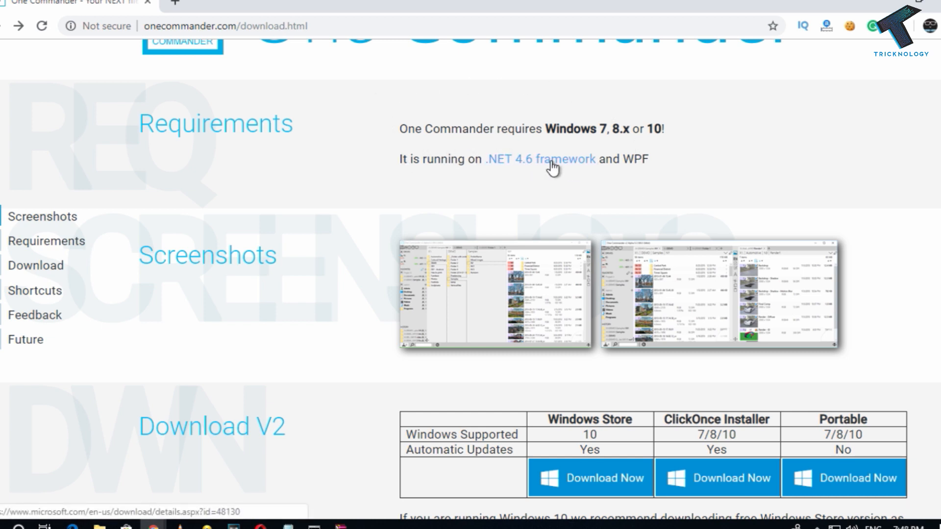
pyautogui.moveTo(558, 191)
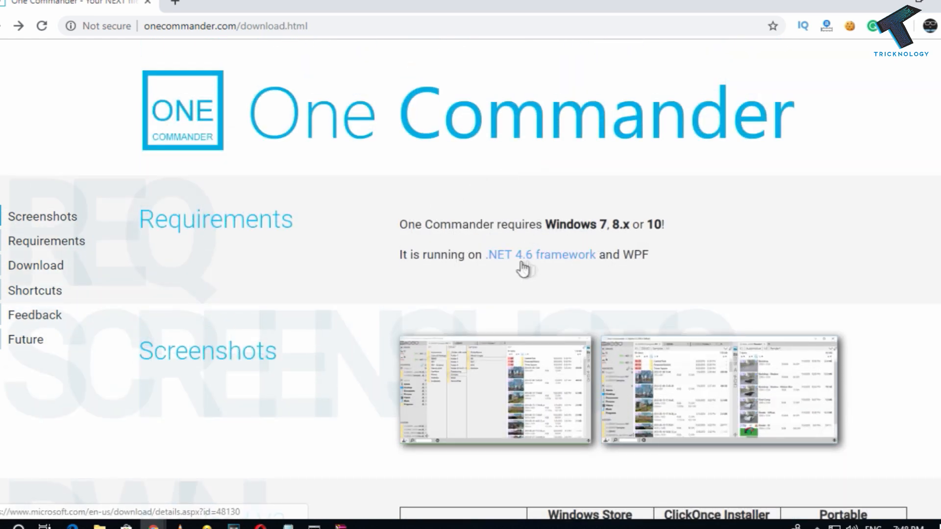
pyautogui.scroll(-3)
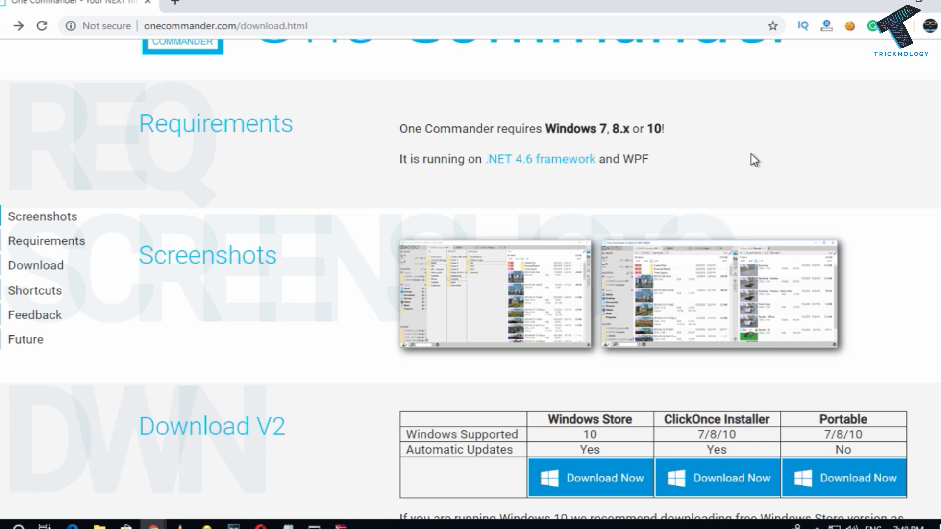
pyautogui.moveTo(594, 121)
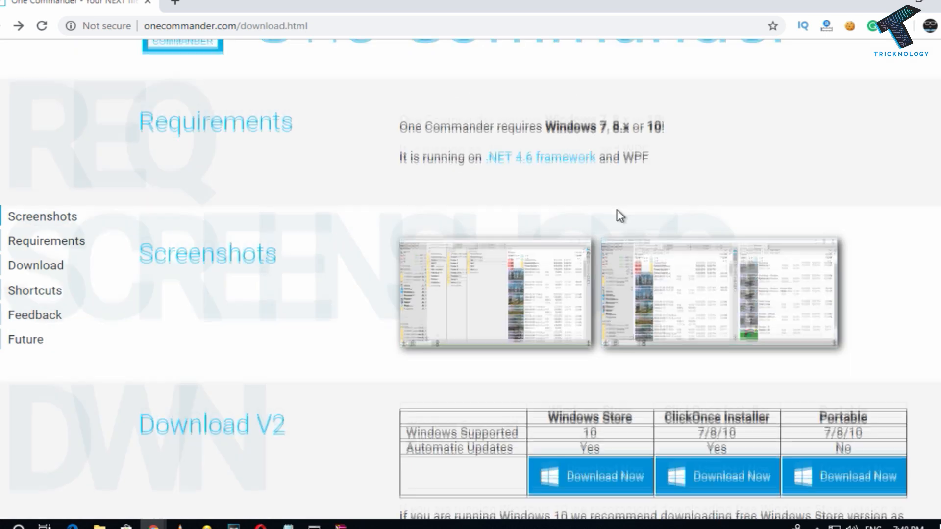
pyautogui.scroll(-3)
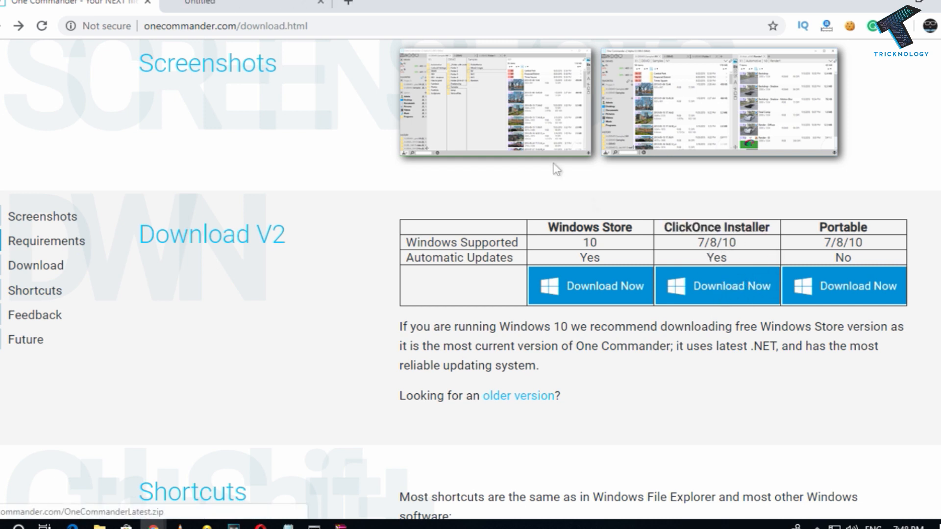
pyautogui.click(589, 285)
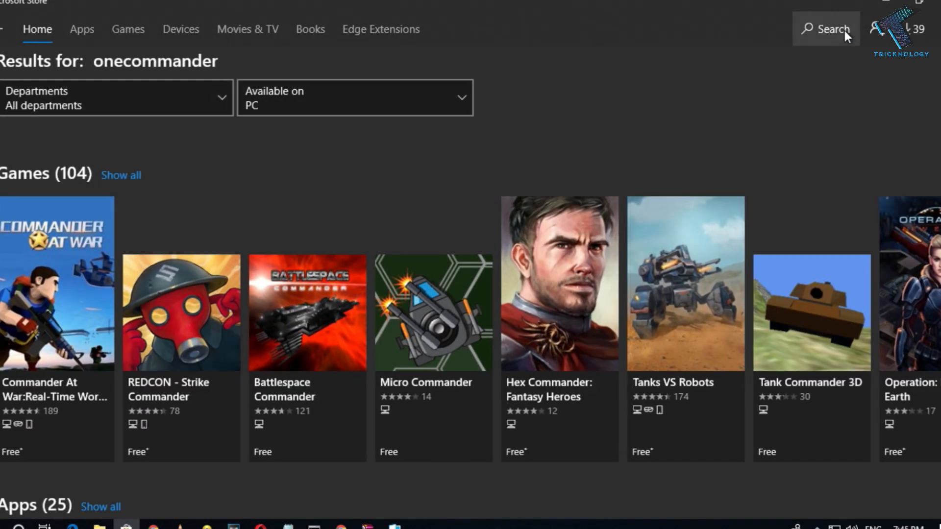
# Step: Search the Store for onecommander and open the One Commander app tile
pyautogui.click(824, 29)
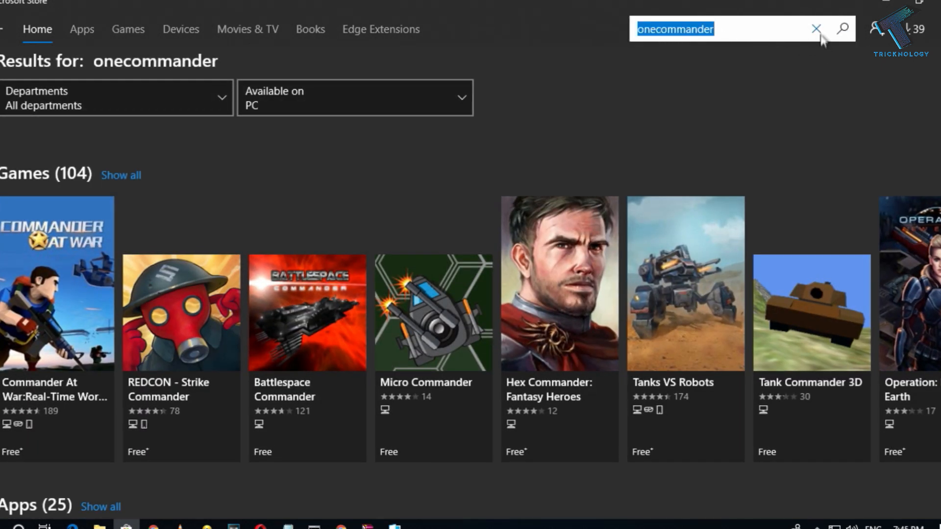
pyautogui.scroll(-3)
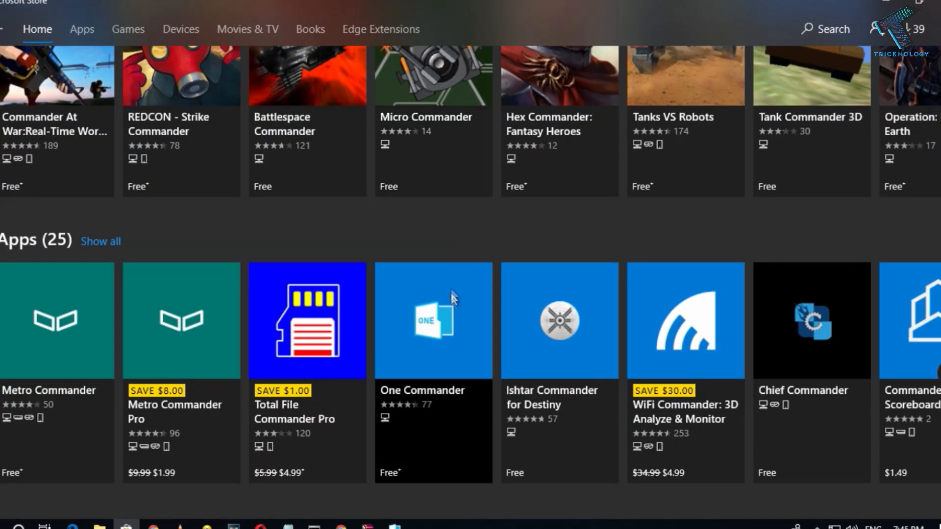
pyautogui.click(82, 29)
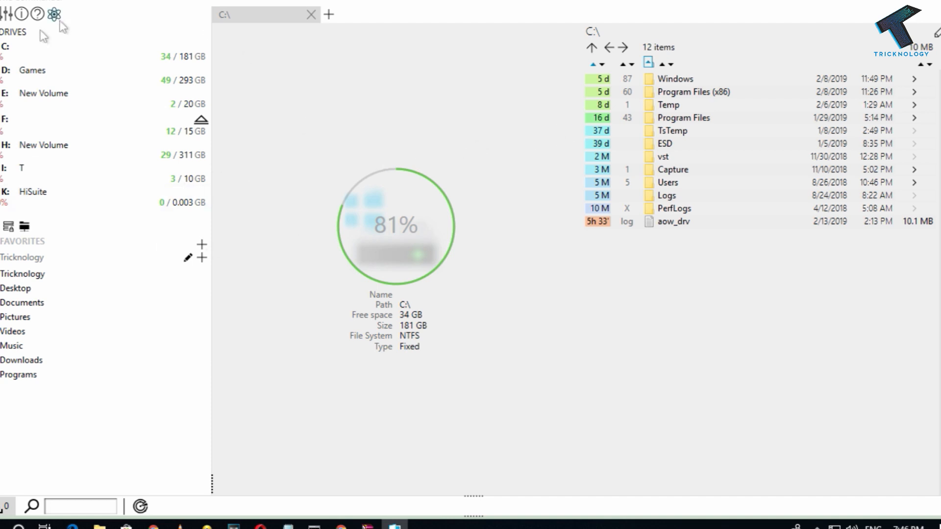
pyautogui.moveTo(575, 246)
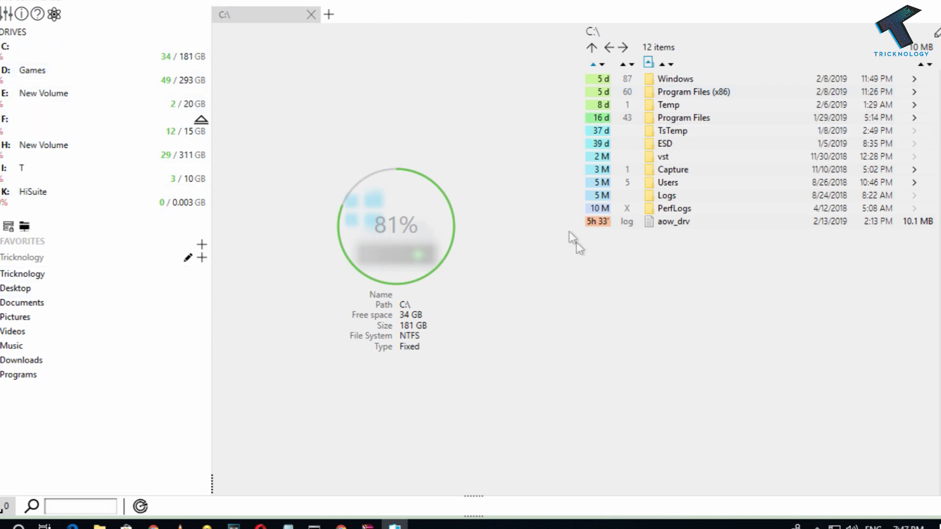
pyautogui.moveTo(599, 361)
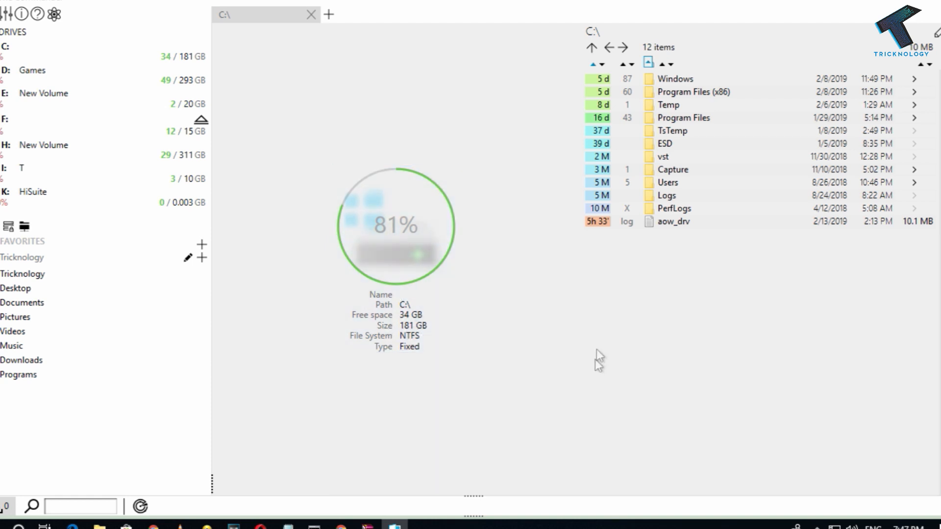
pyautogui.moveTo(68, 298)
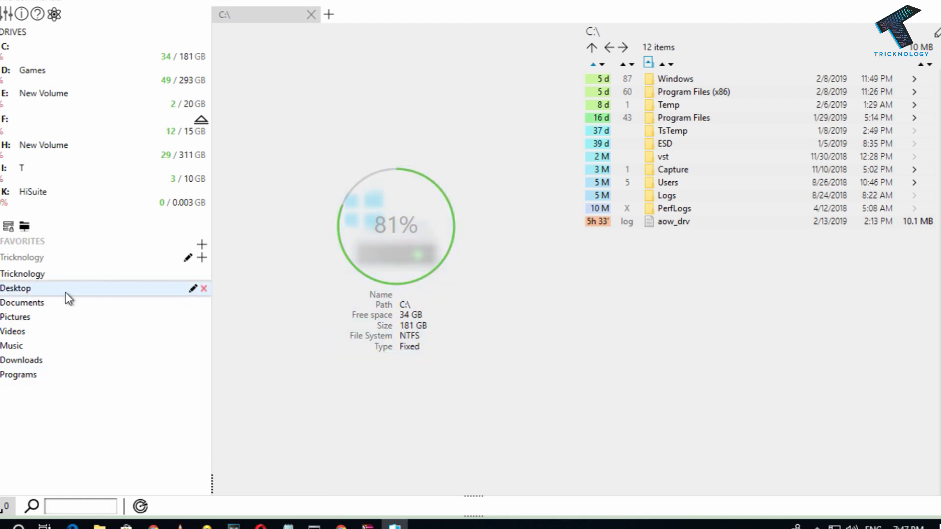